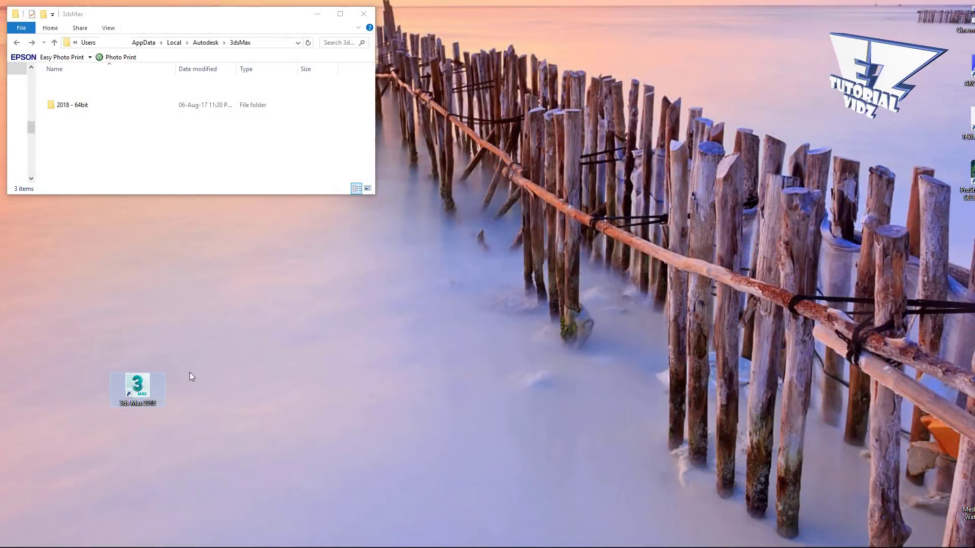
Launch 3ds Max 2018 from the desktop and dismiss its crash, recovery and error-report dialogs.
double_click(137, 386)
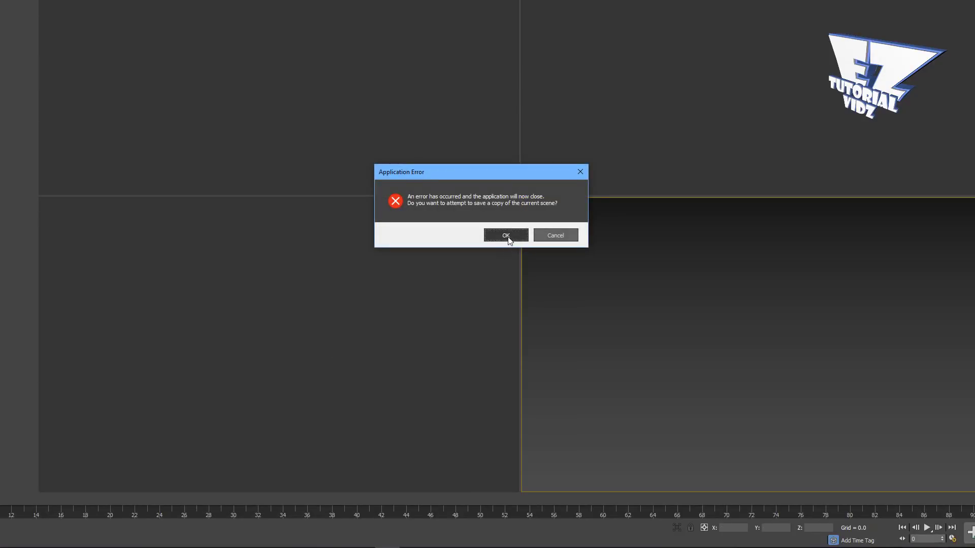
left_click(506, 234)
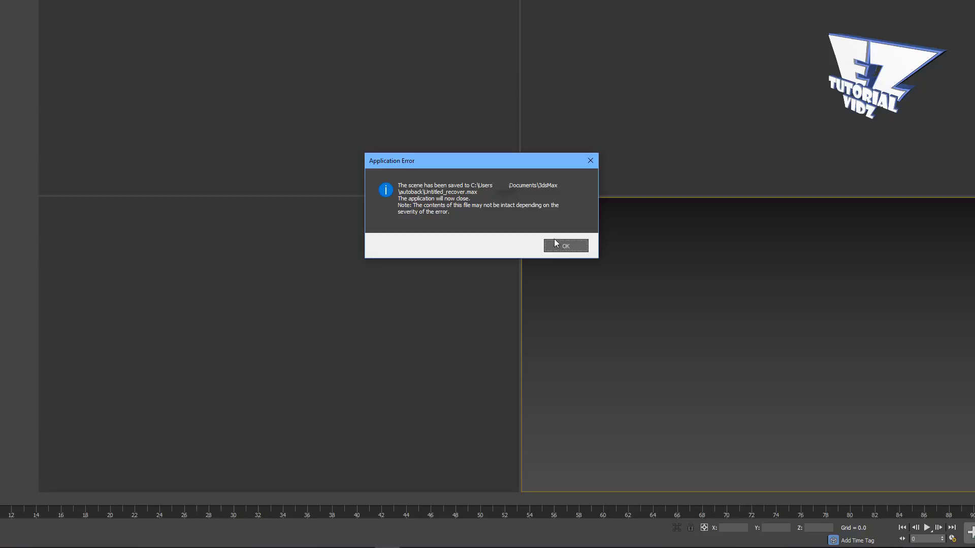
left_click(564, 244)
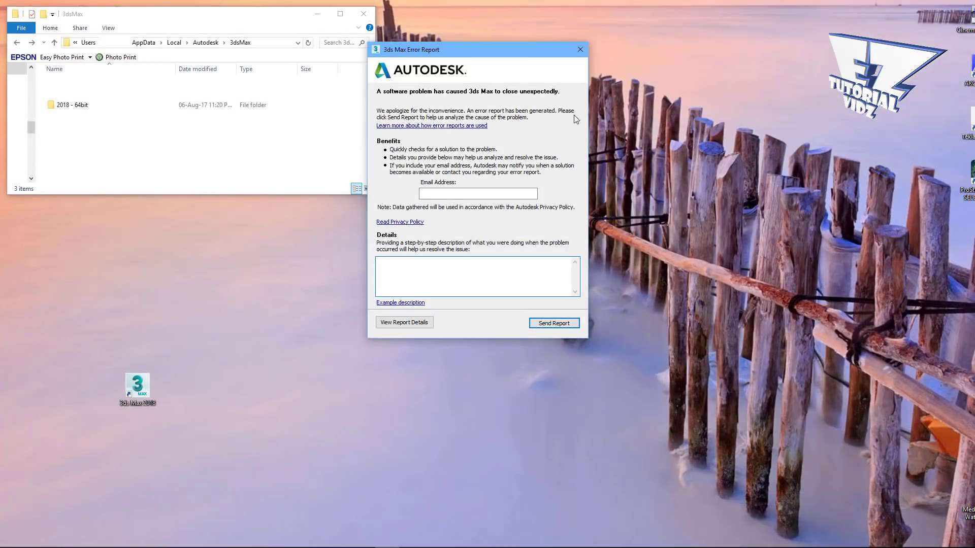
left_click(579, 48)
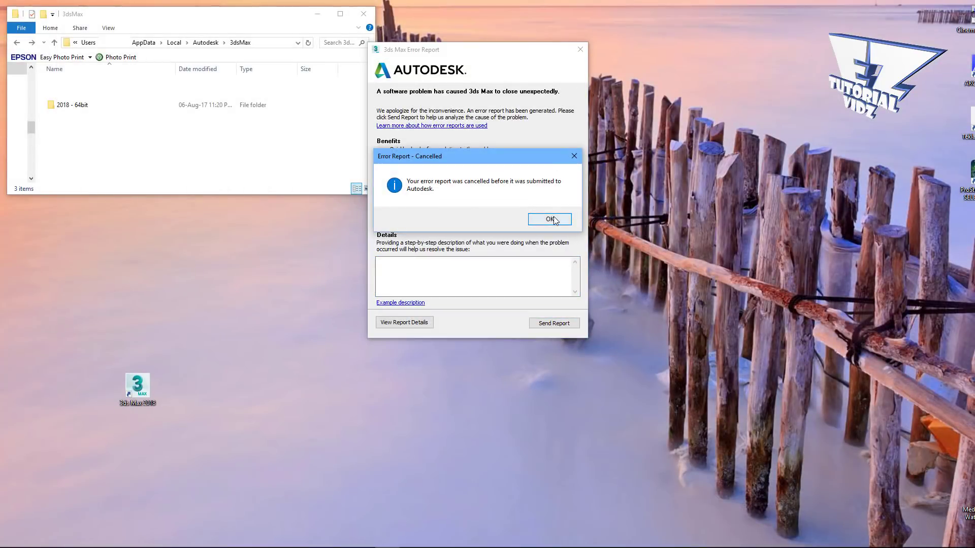
left_click(549, 219)
type("Backup2018")
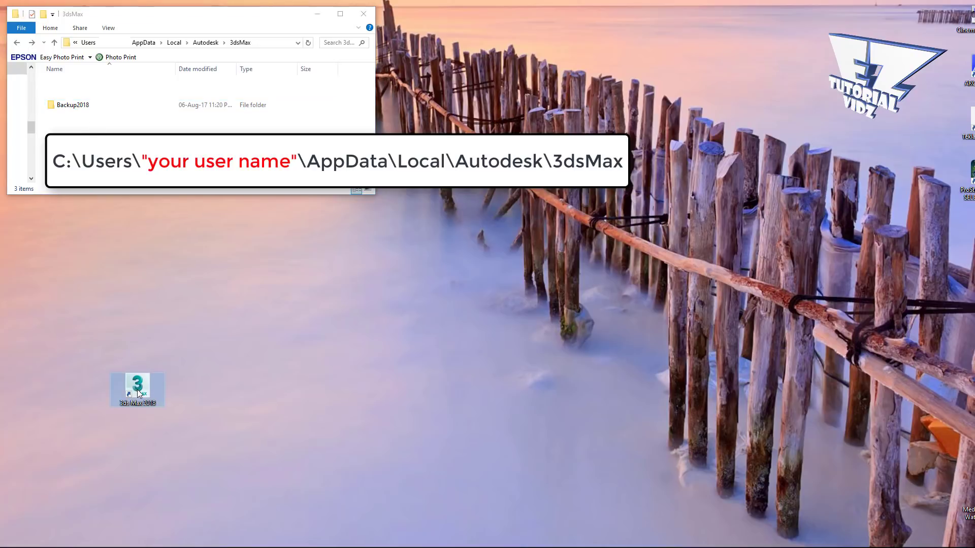
Relaunch 3ds Max 2018 via the shortcut menu and clear the crash dialogs, regenerating a fresh 2018 - 64bit folder.
right_click(137, 388)
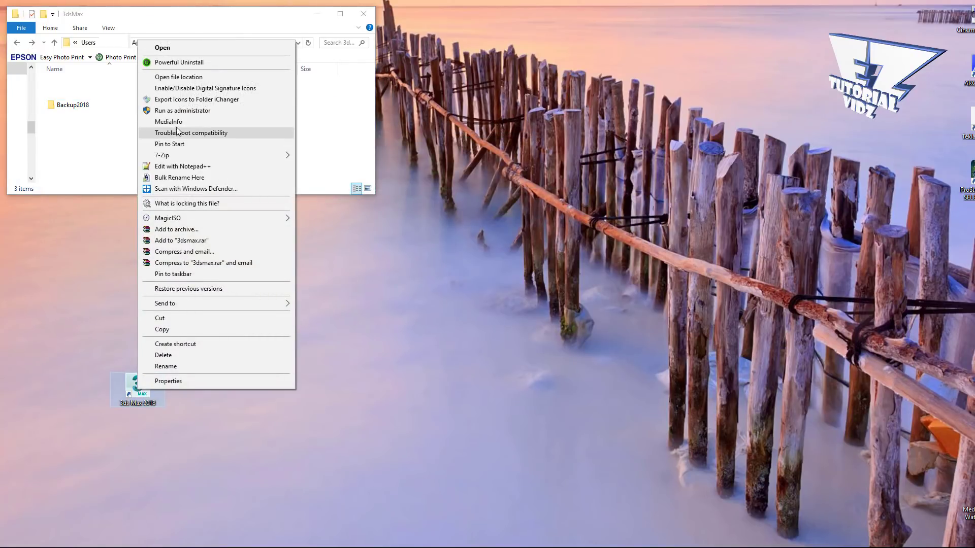
left_click(162, 48)
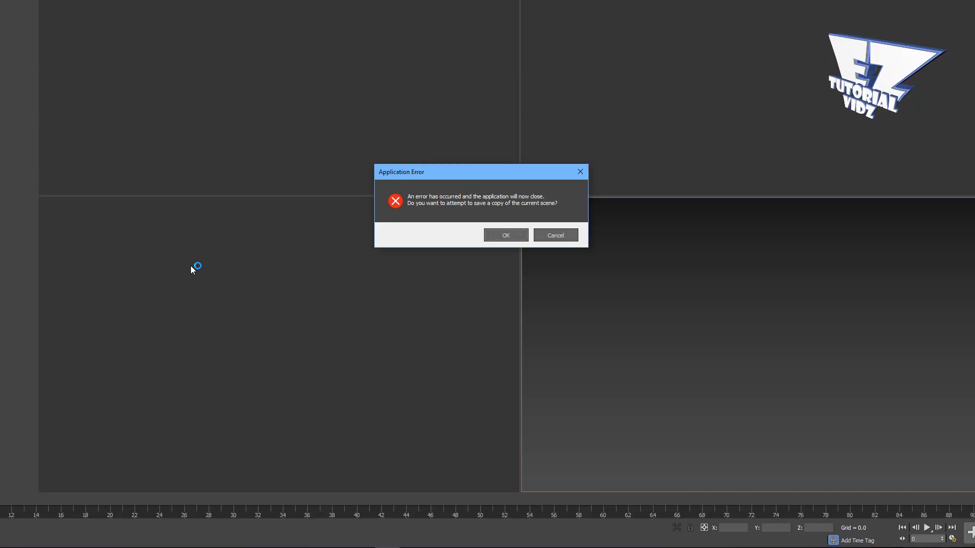
left_click(505, 235)
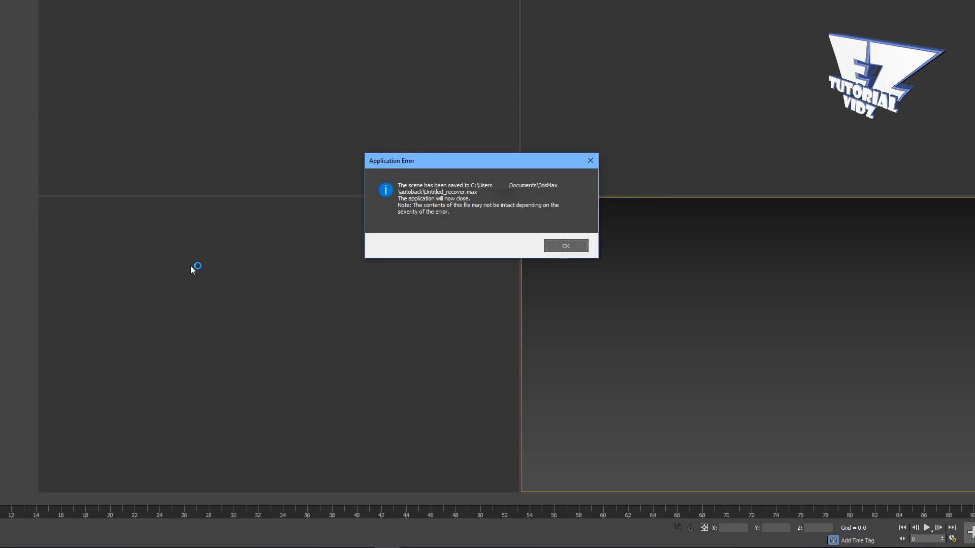
left_click(563, 246)
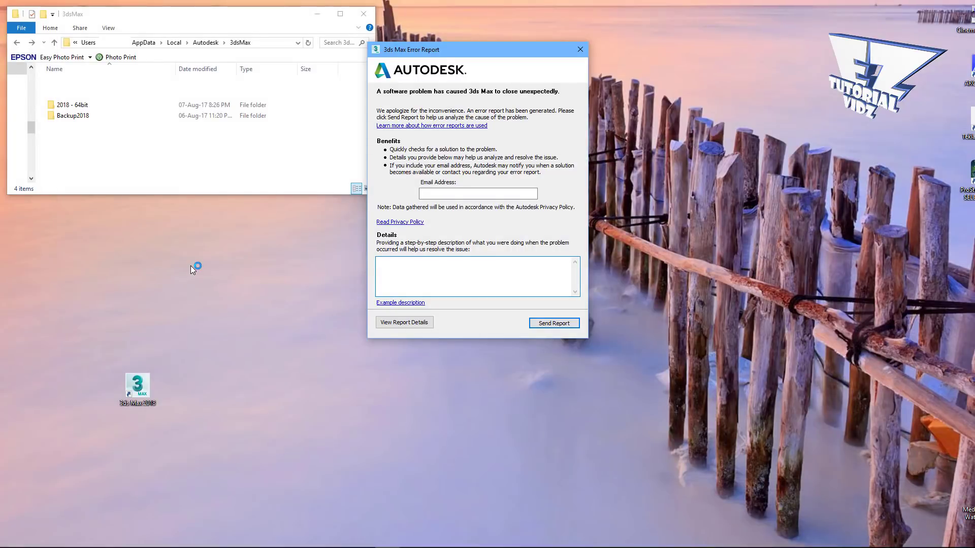
left_click(579, 49)
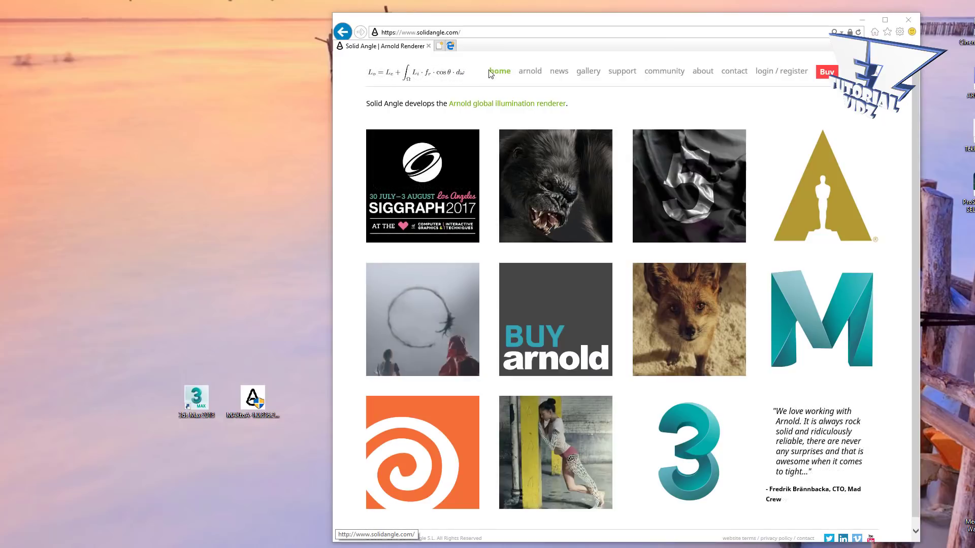
Navigate solidangle.com to the Arnold plug-in downloads and pick the 3ds Max 2018 build.
left_click(529, 71)
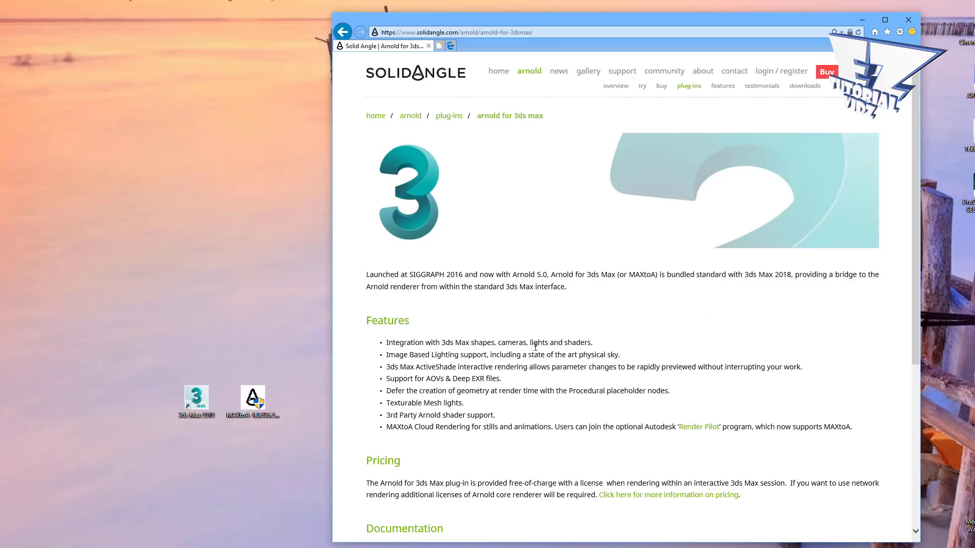
left_click(804, 85)
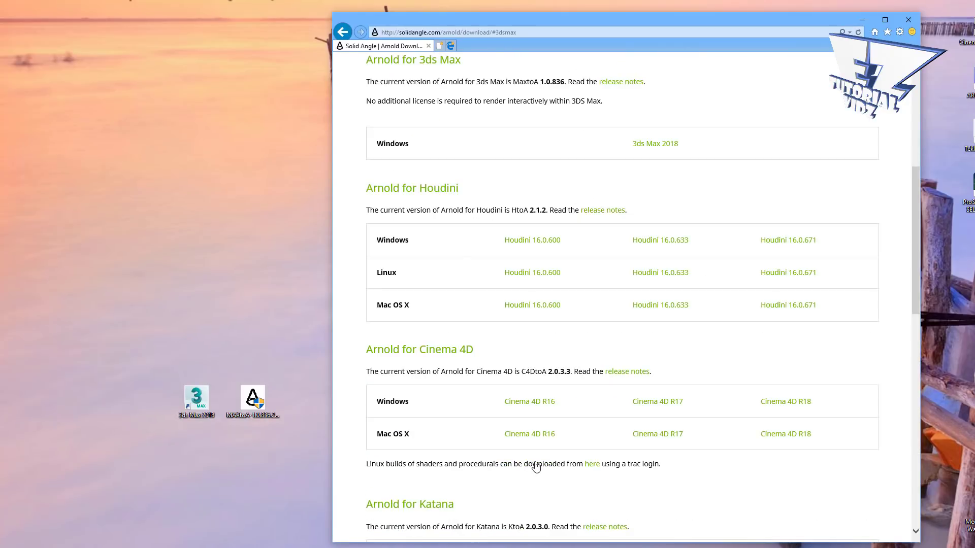
left_click(655, 143)
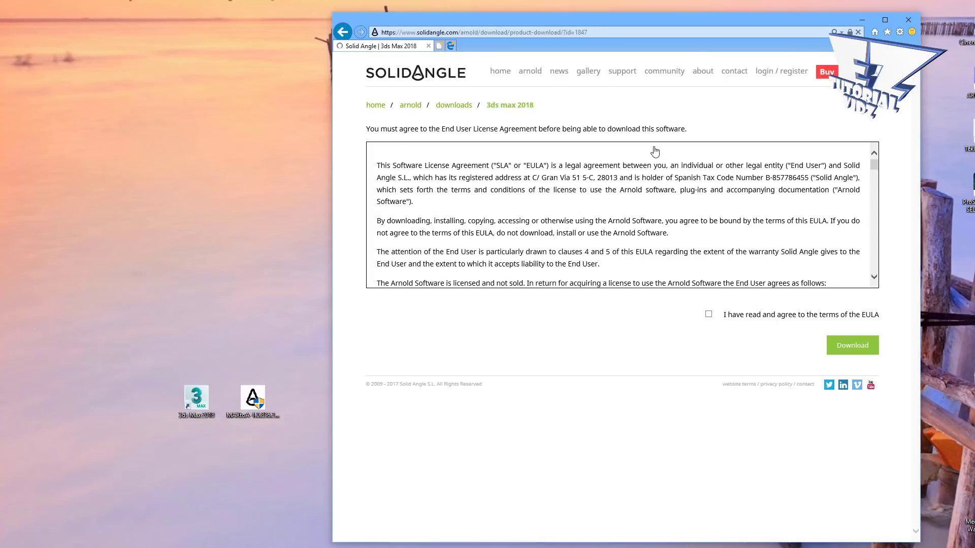
Accept the EULA, download the MAXtoA 1.0.836 installer and run its setup.
left_click(708, 314)
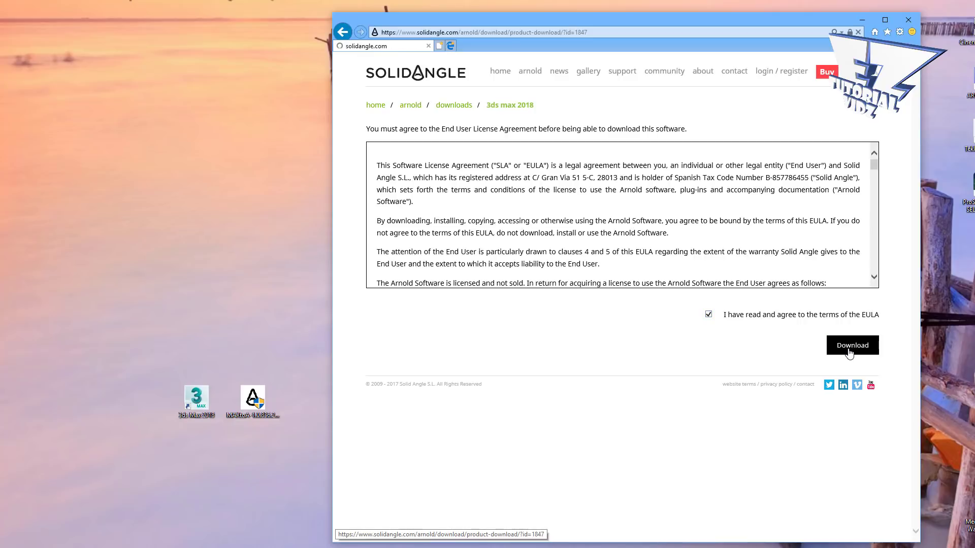
left_click(851, 345)
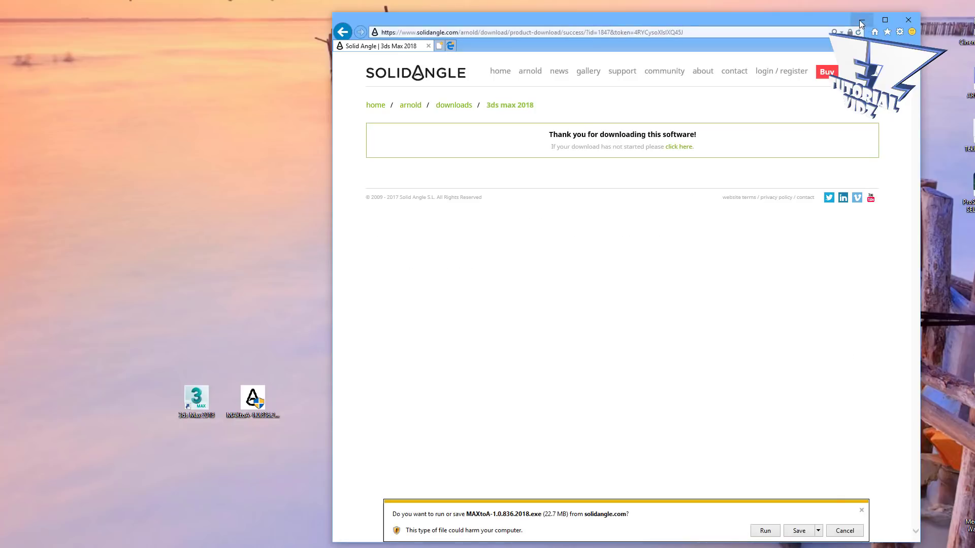
left_click(763, 531)
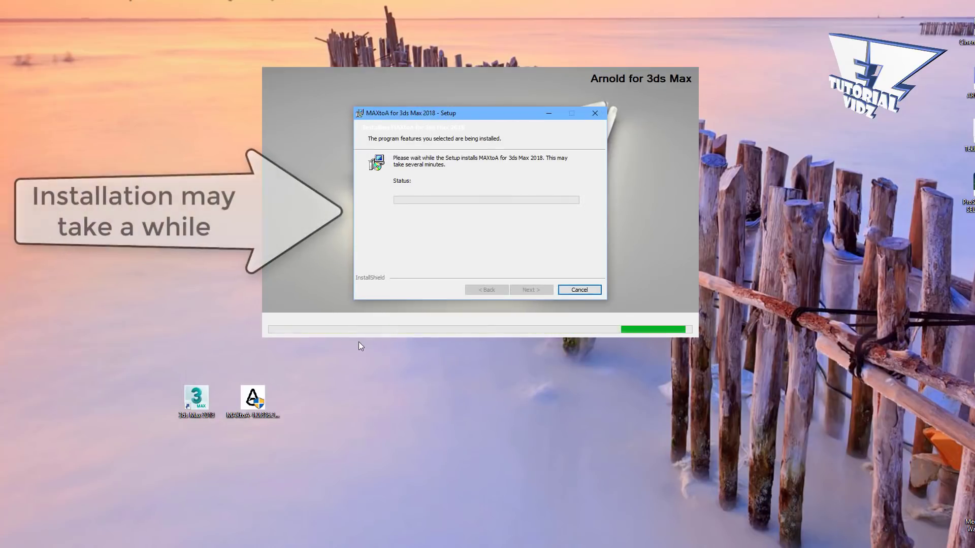